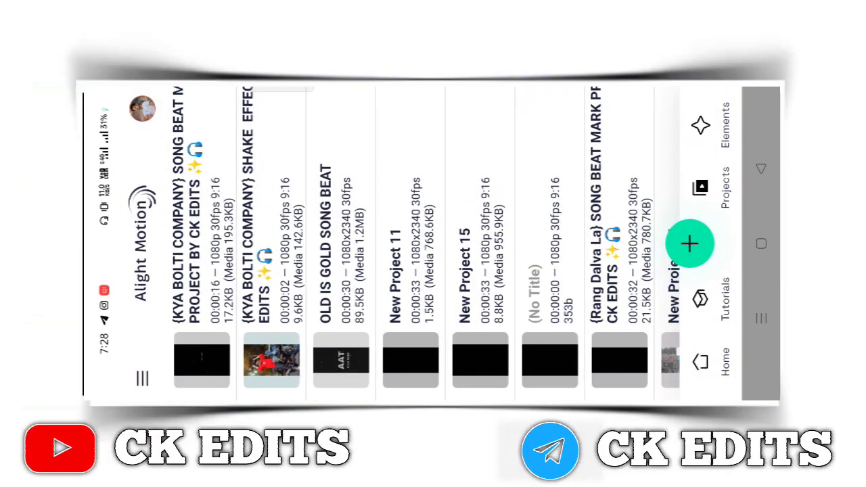
# Step: Open the KYA BOLTI COMPANY song beat project from the Projects list
pyautogui.click(203, 361)
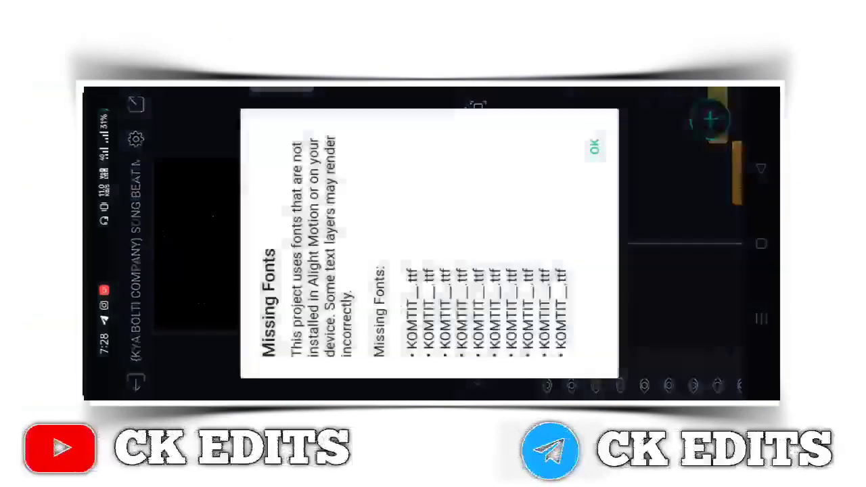
# Step: Dismiss the missing KOMTIT fonts notice and change the name text to 'Jhalak'
pyautogui.click(594, 147)
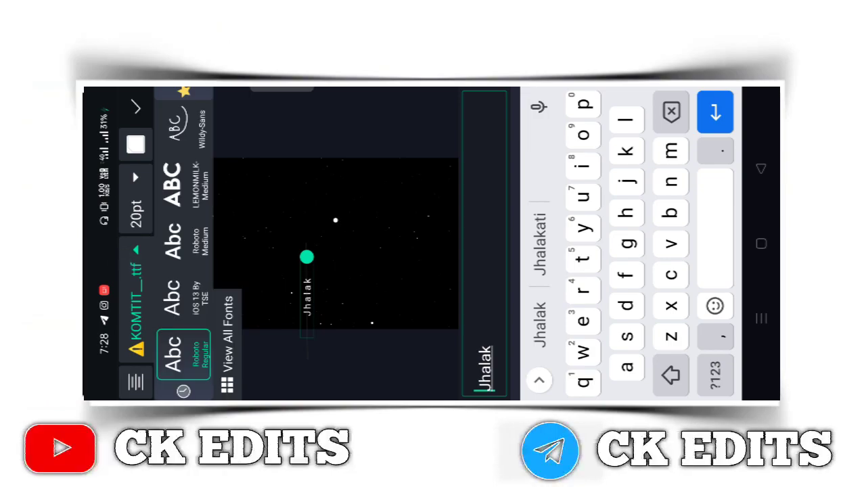
pyautogui.click(228, 332)
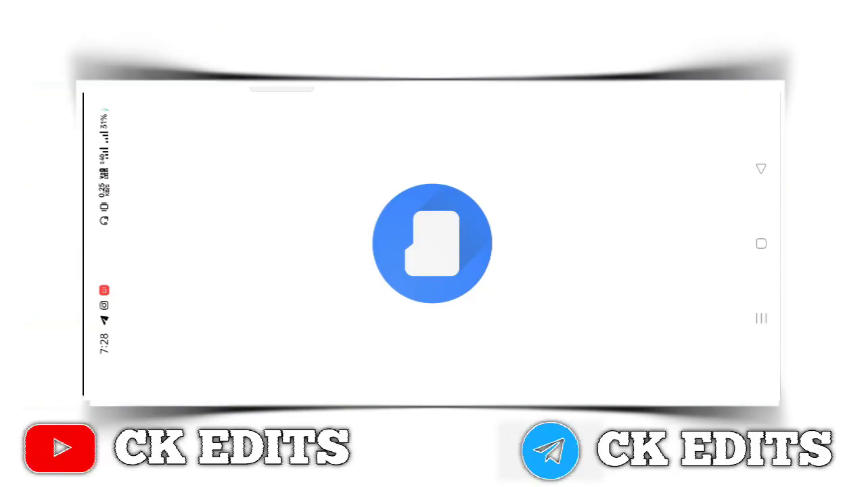
# Step: Return from Files to the song beat project showing the Jhalak text clip
pyautogui.click(432, 243)
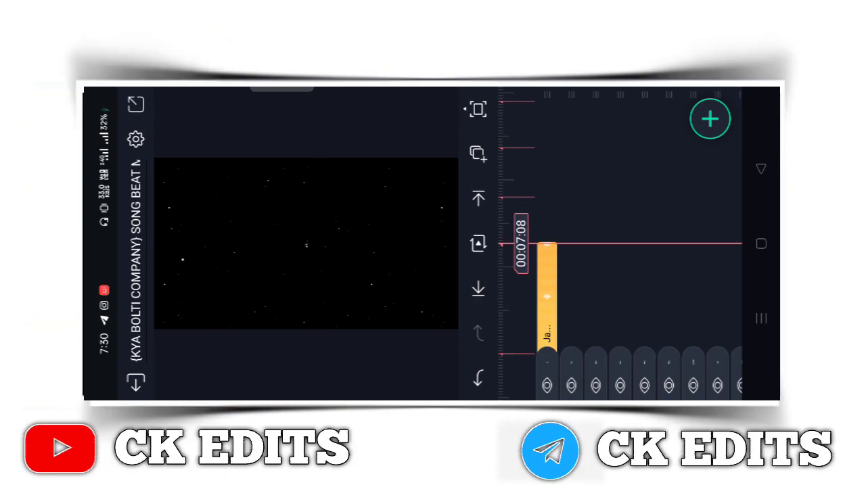
# Step: Add the red-shirt motorbike photo from the gallery as a new media layer
pyautogui.click(711, 118)
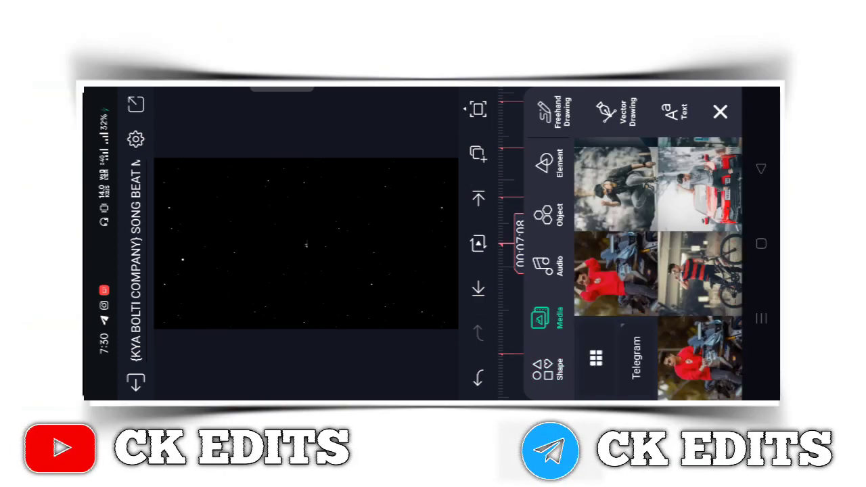
pyautogui.click(593, 358)
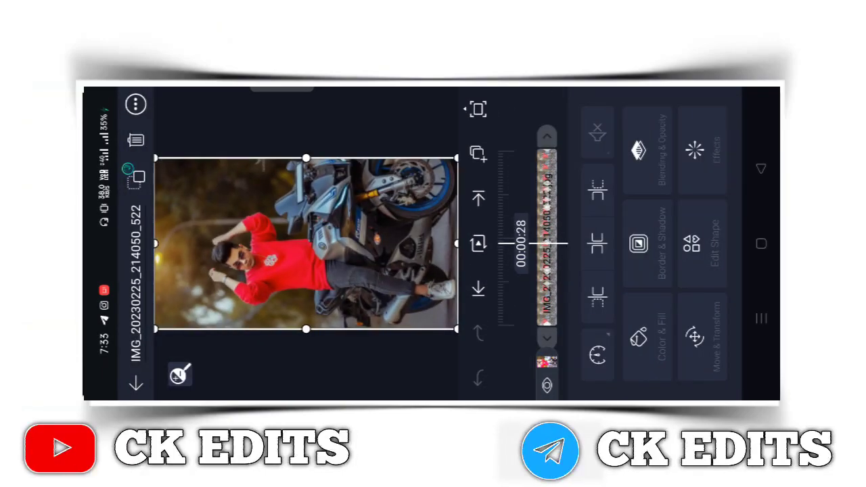
# Step: Leave the song beat project and open the SHAKE EFFECT project with its red-car photo
pyautogui.click(693, 150)
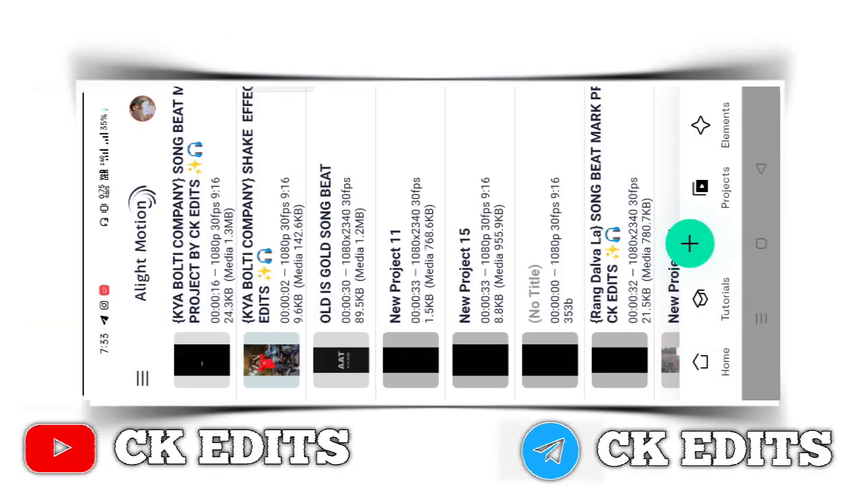
pyautogui.click(202, 360)
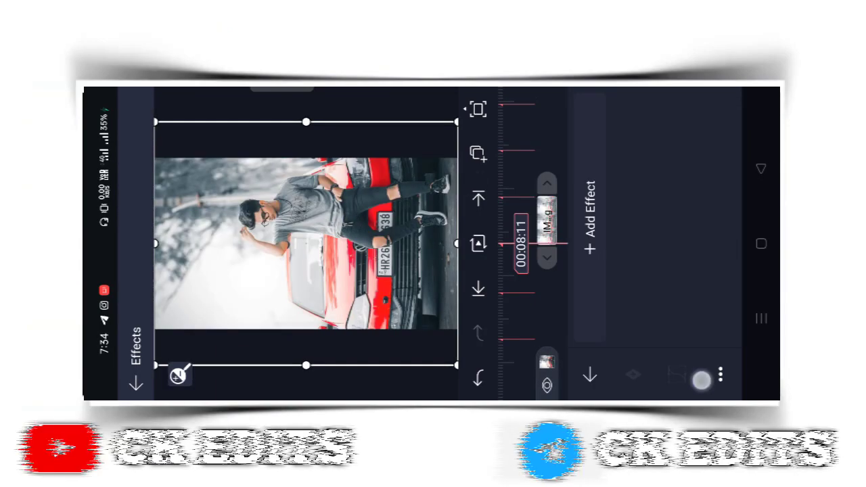
# Step: Apply Paste Effects to put the copied shake effects on the motorbike photo
pyautogui.click(588, 230)
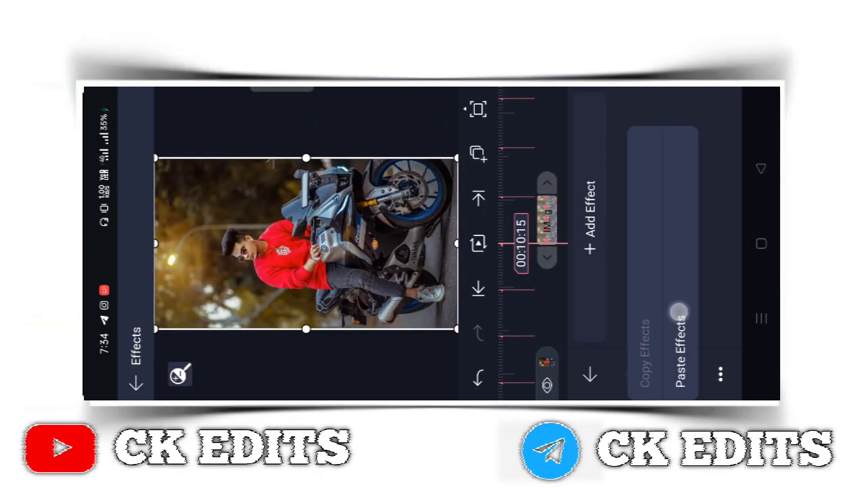
pyautogui.click(680, 318)
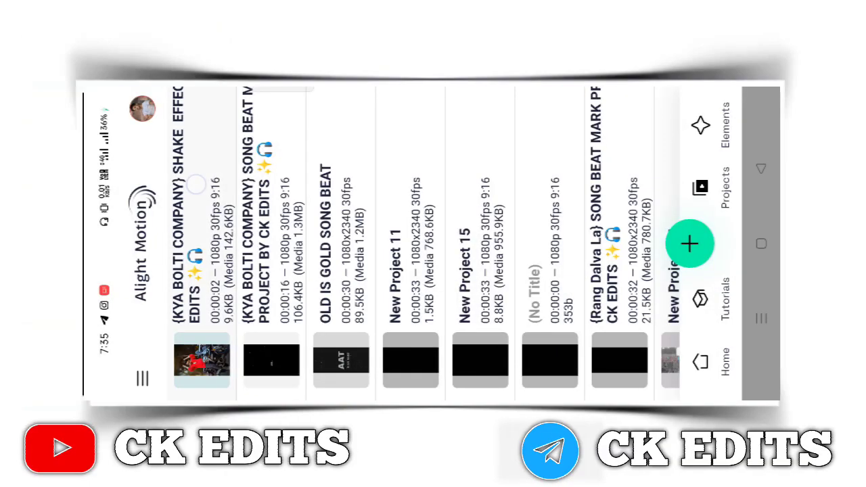
# Step: Open the song beat project and play the timeline to preview the shaking photo
pyautogui.click(201, 361)
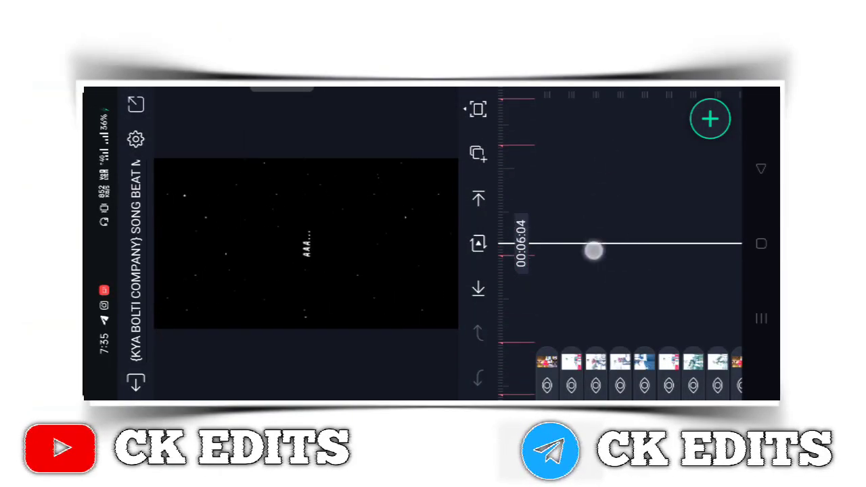
pyautogui.moveTo(594, 251); pyautogui.dragTo(594, 213)
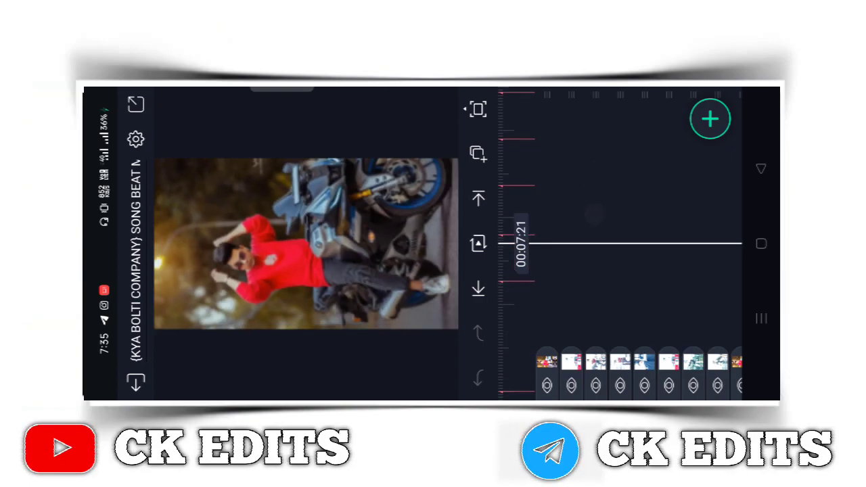
pyautogui.click(478, 150)
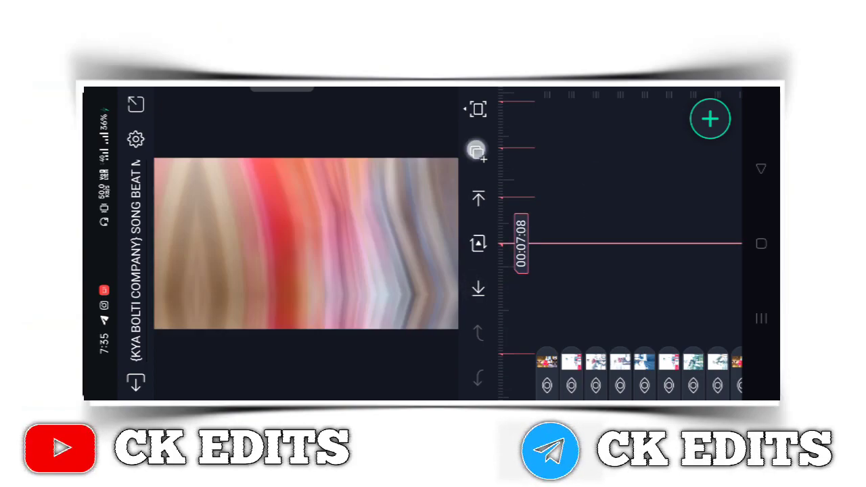
pyautogui.click(478, 151)
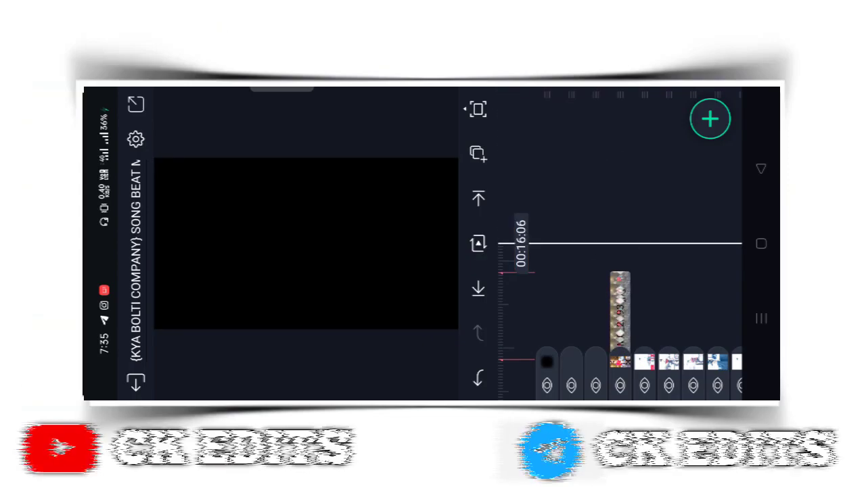
# Step: Export the song beat project as an MP4 video from the project list
pyautogui.click(620, 312)
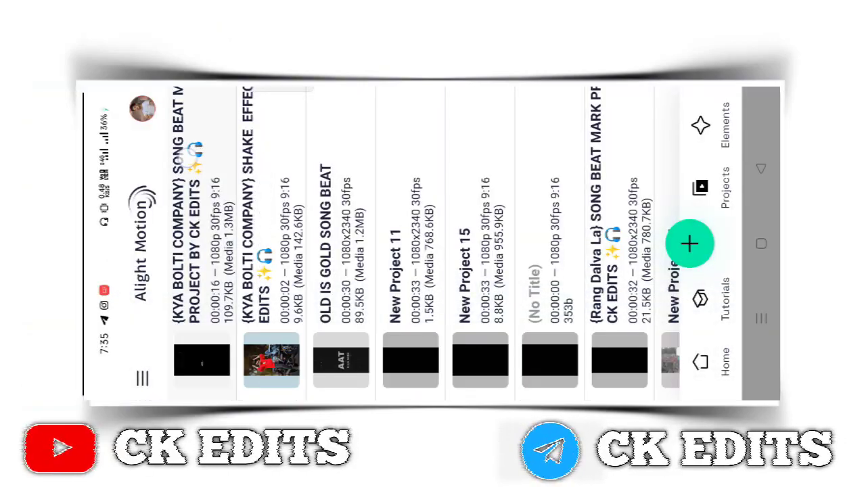
pyautogui.click(690, 243)
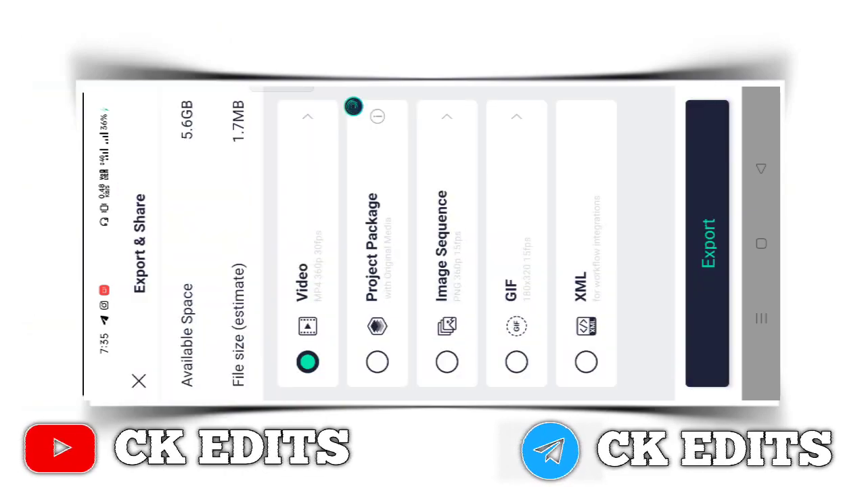
pyautogui.click(706, 244)
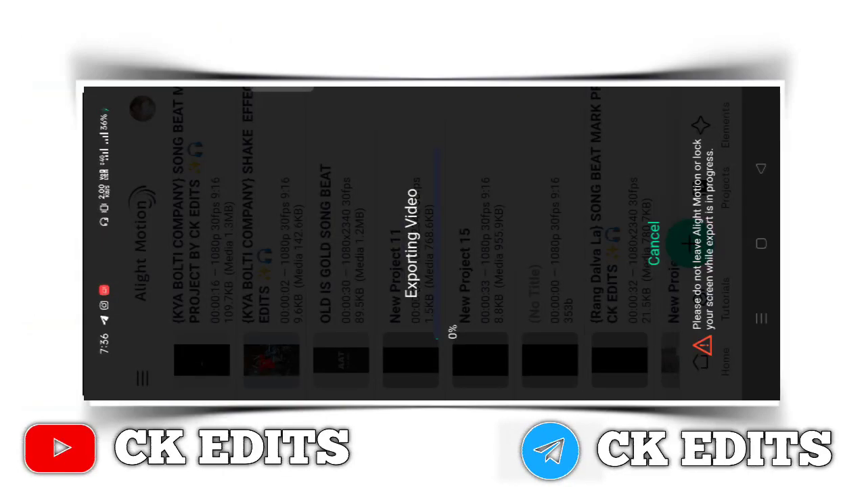